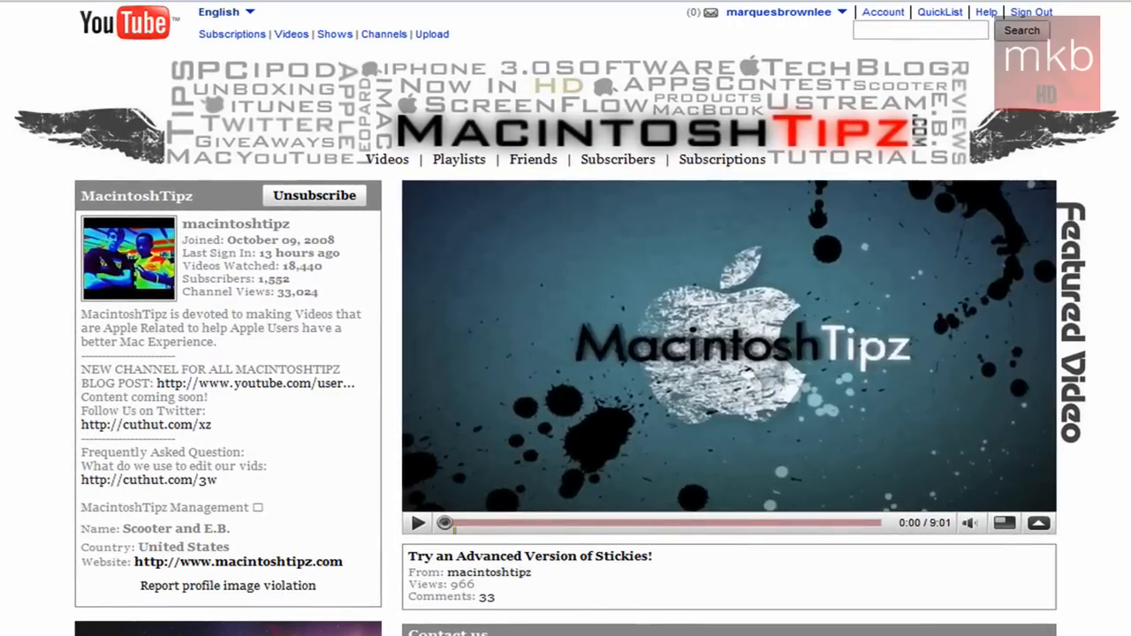
Scroll past the MacintoshTipz profile box and featured video to Contact us and Playlists
scroll("down", 3)
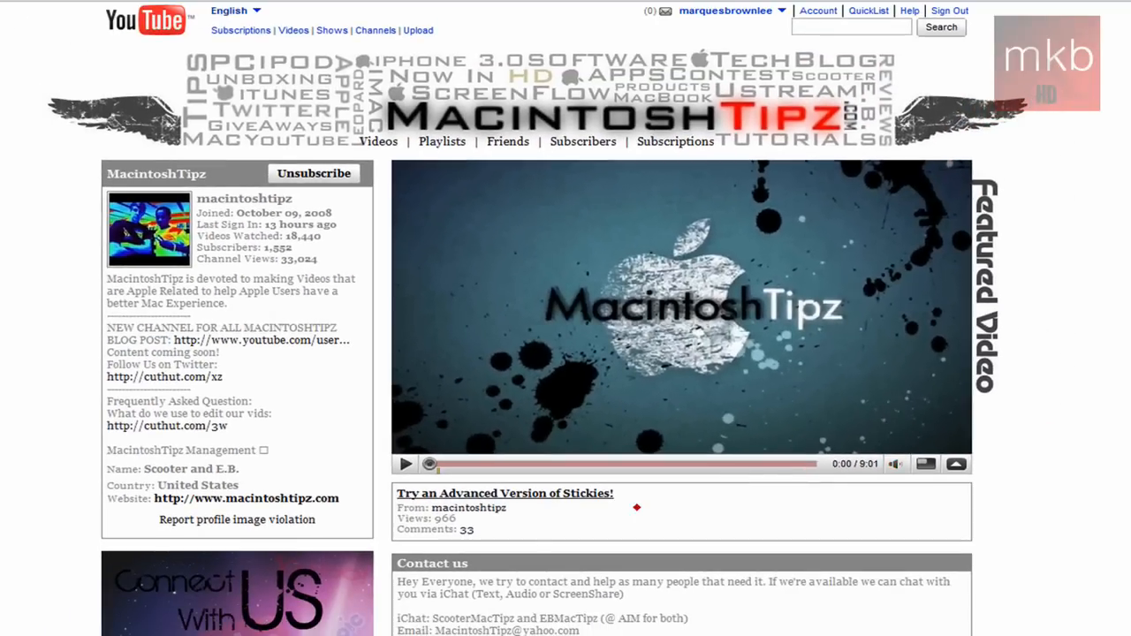
mouse_move(1104, 219)
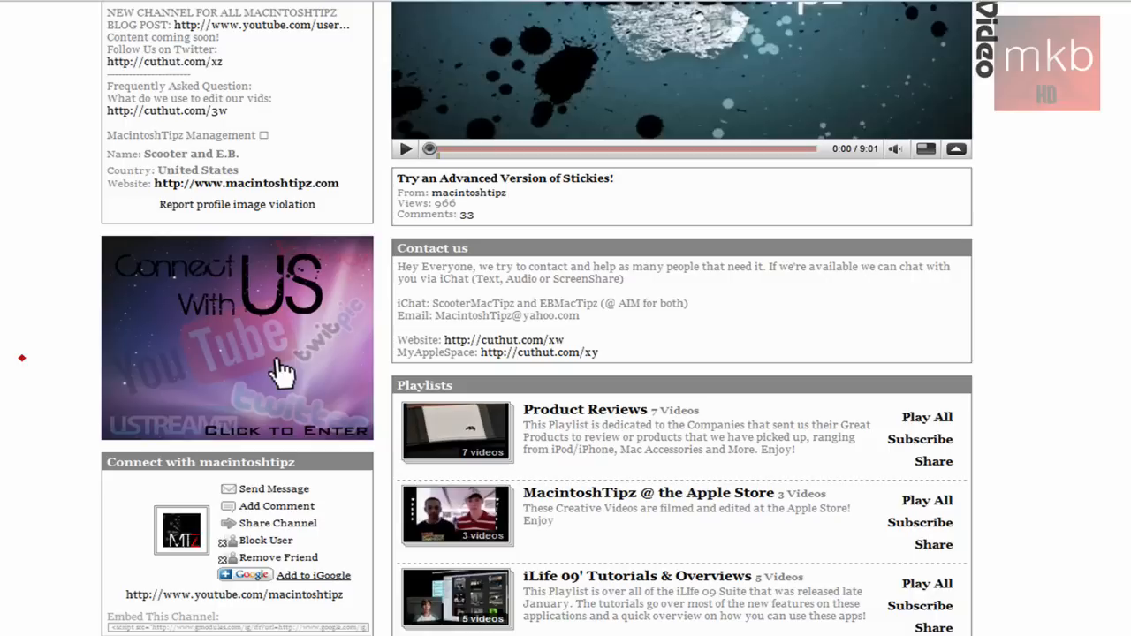
Scroll down the channel page to the grid of 62 uploaded videos
scroll("down", 3)
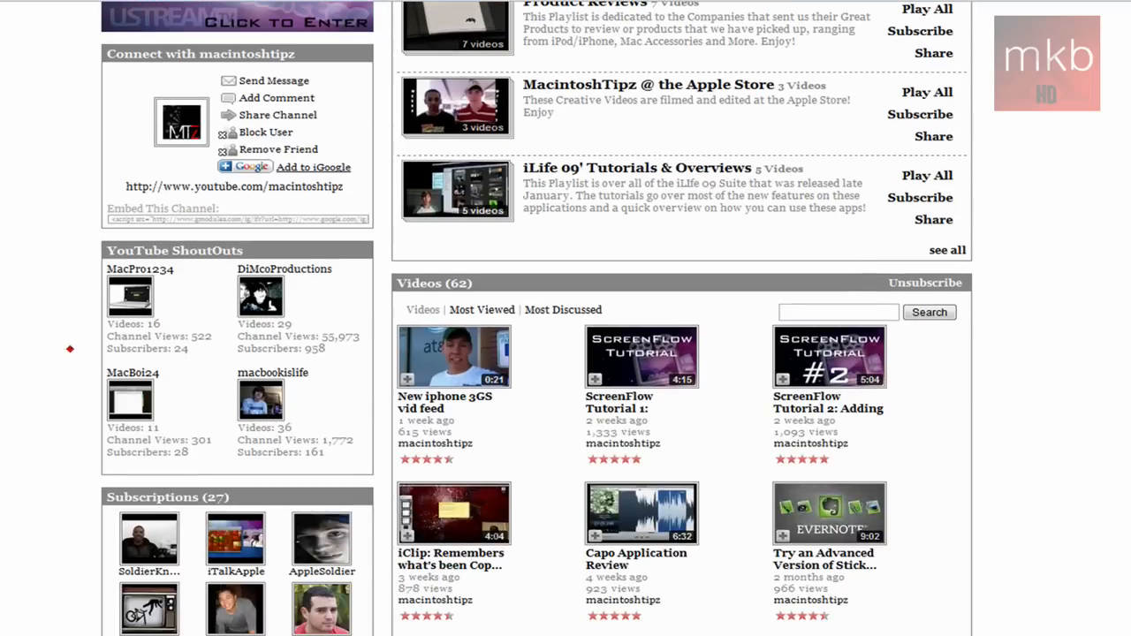
scroll("down", 3)
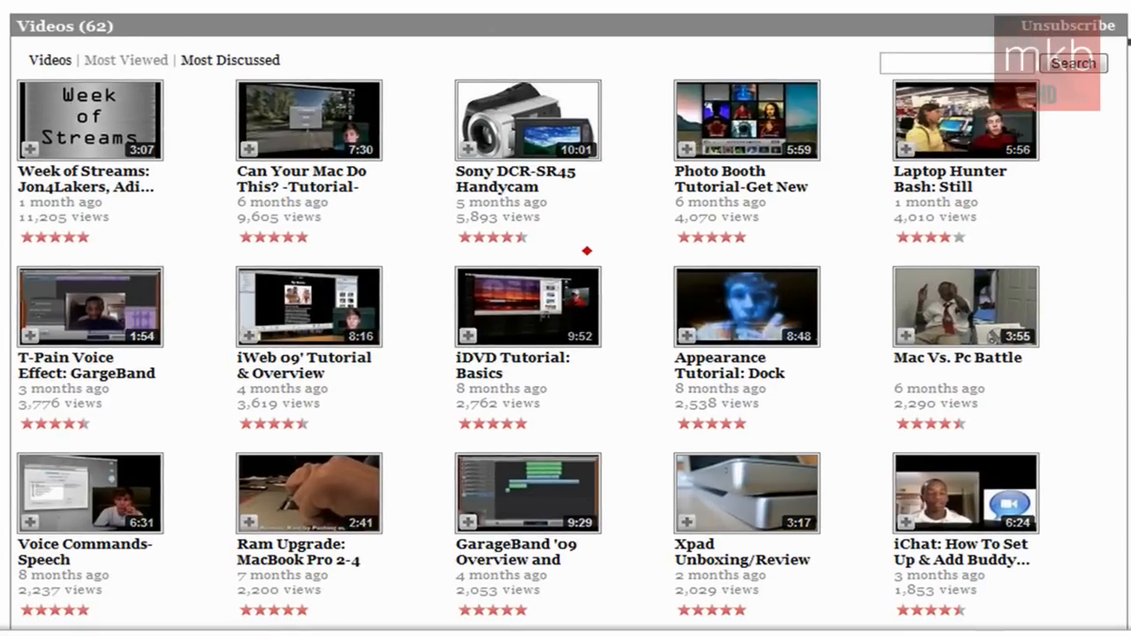
mouse_move(516, 179)
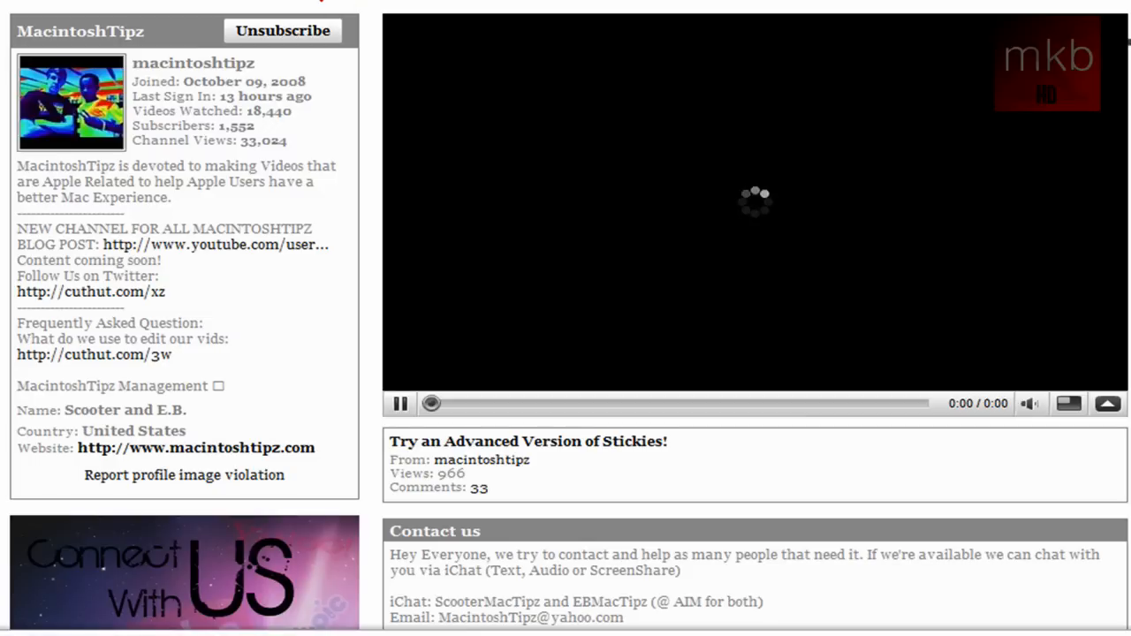
Pause the featured Stickies video and scroll down toward the Videos grid
left_click(399, 403)
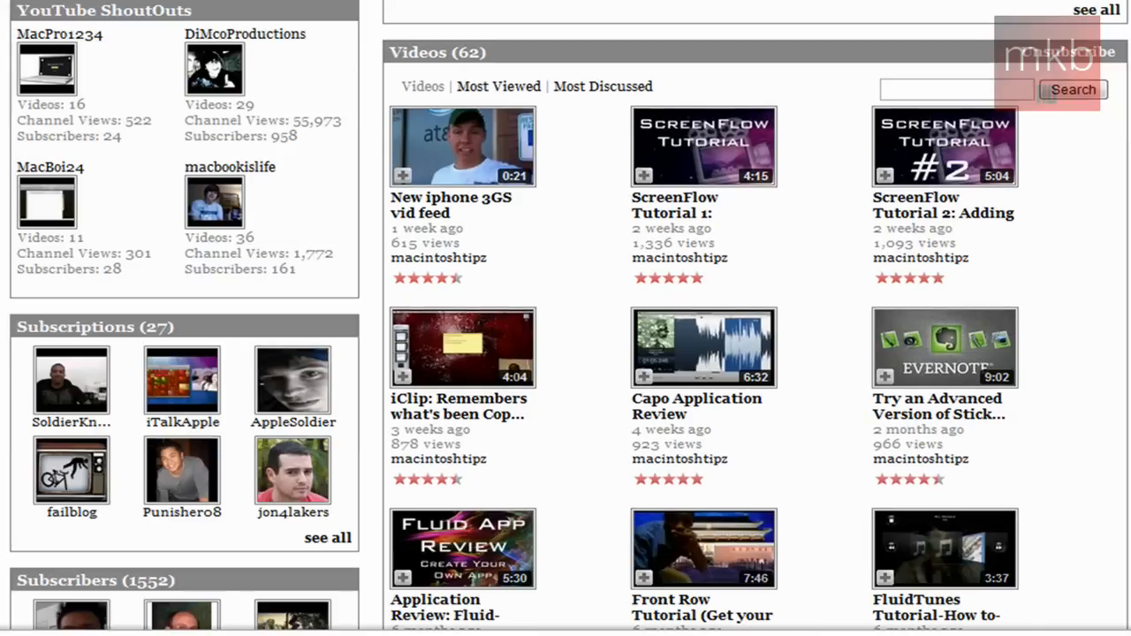
scroll("down", 3)
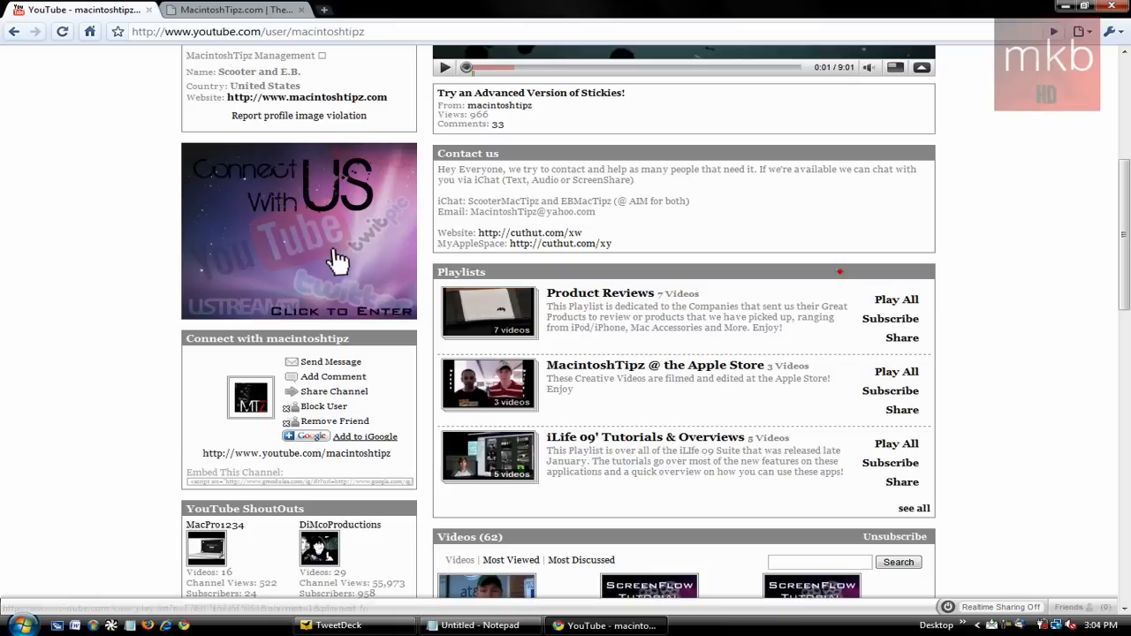
left_click(233, 10)
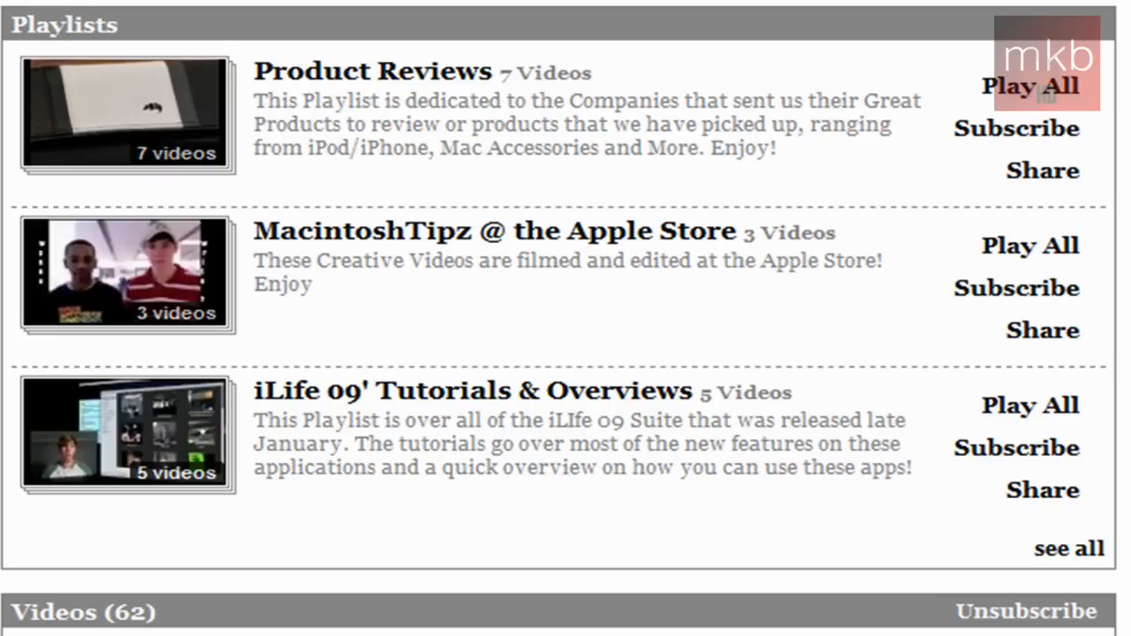
Scroll past Playlists to the Channel Comments (235) and Friends (634) sections
scroll("down", 3)
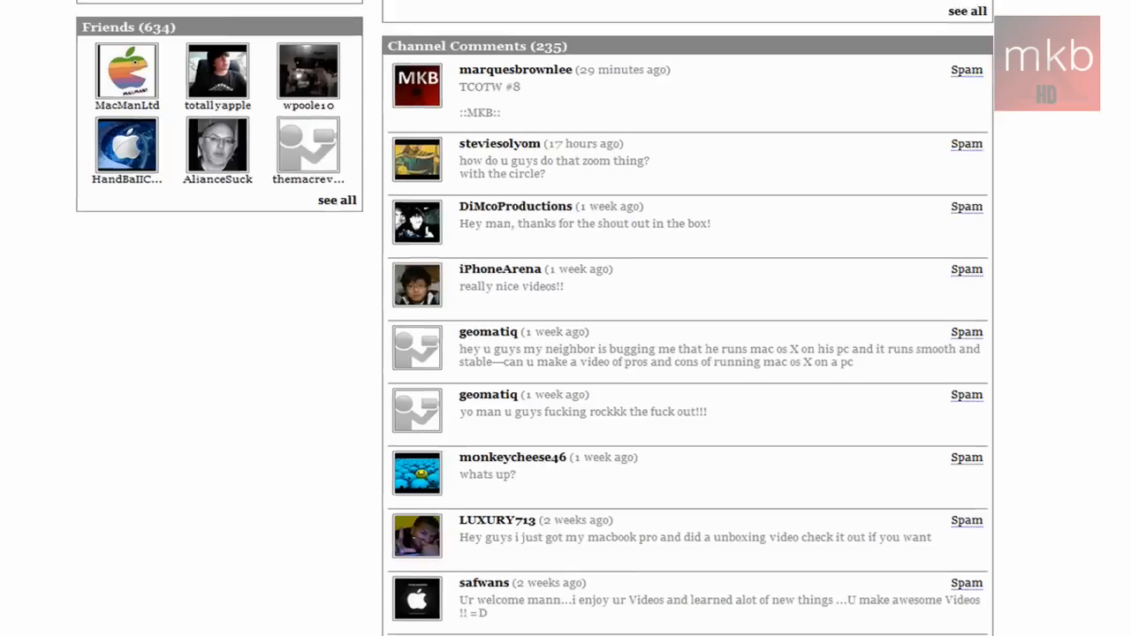